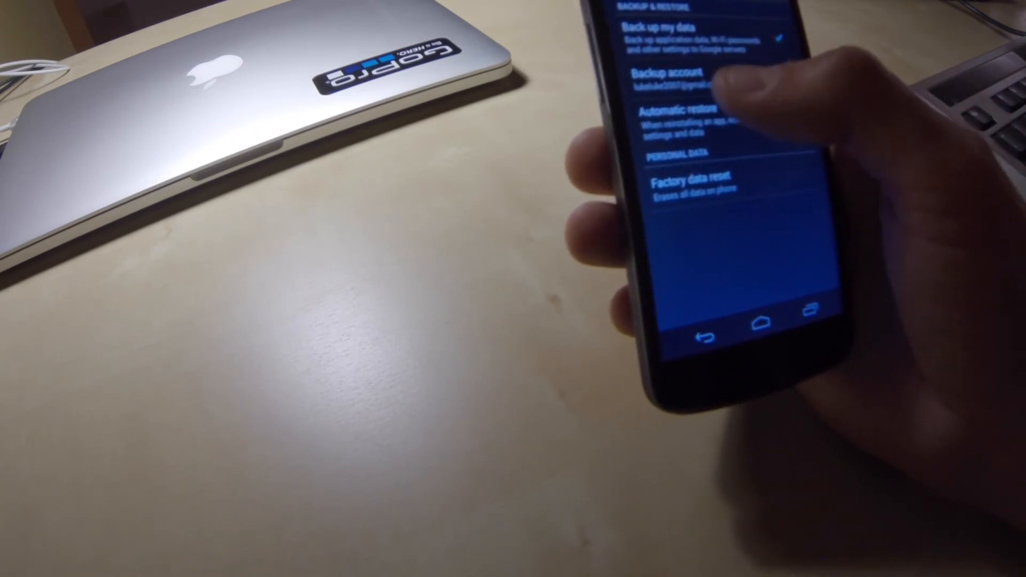
Tick the Automatic restore checkbox in Backup & reset so backed-up app data returns on reinstall
left_click(700, 118)
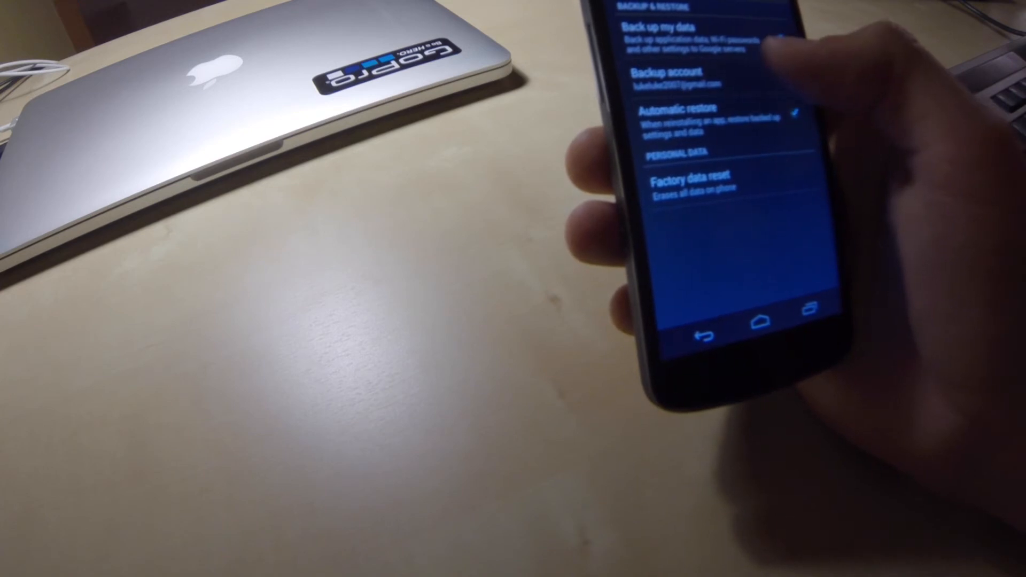